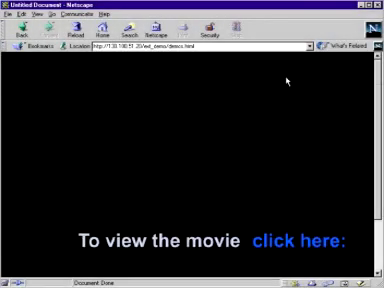
mouse_move(322, 146)
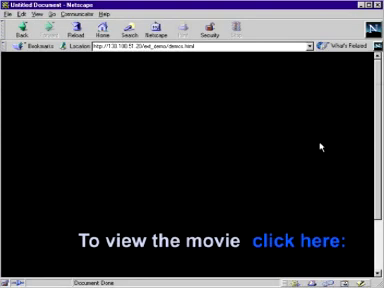